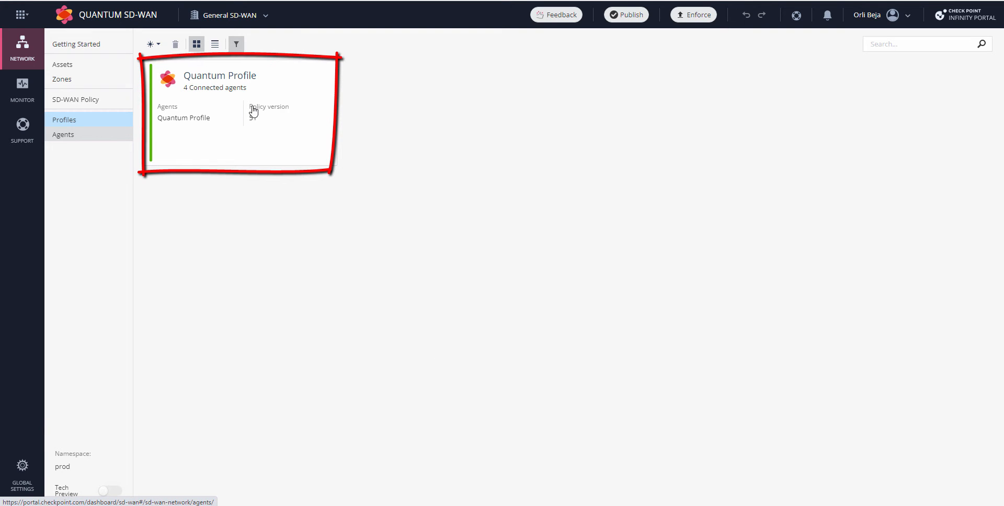
{"action": "mouse_move", "coordinate": [69, 121]}
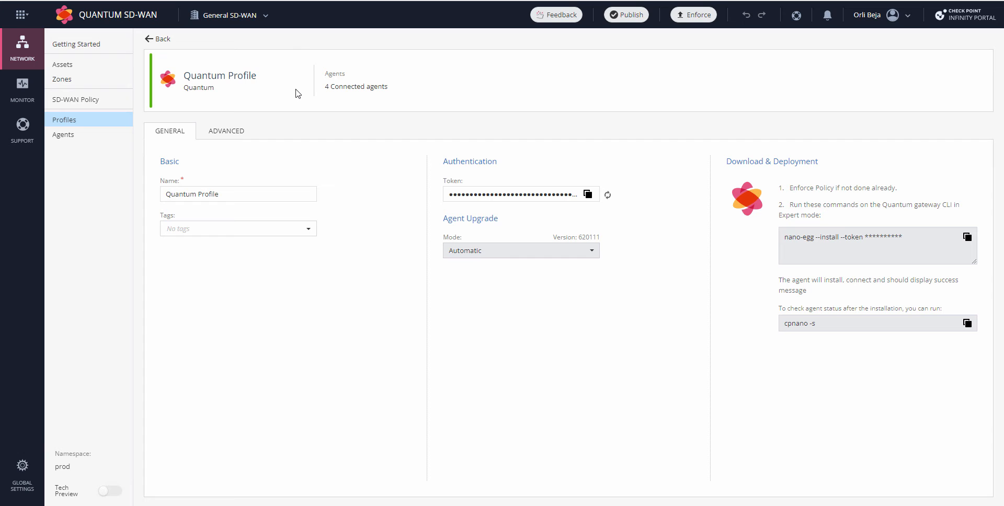
{"action": "mouse_move", "coordinate": [400, 188]}
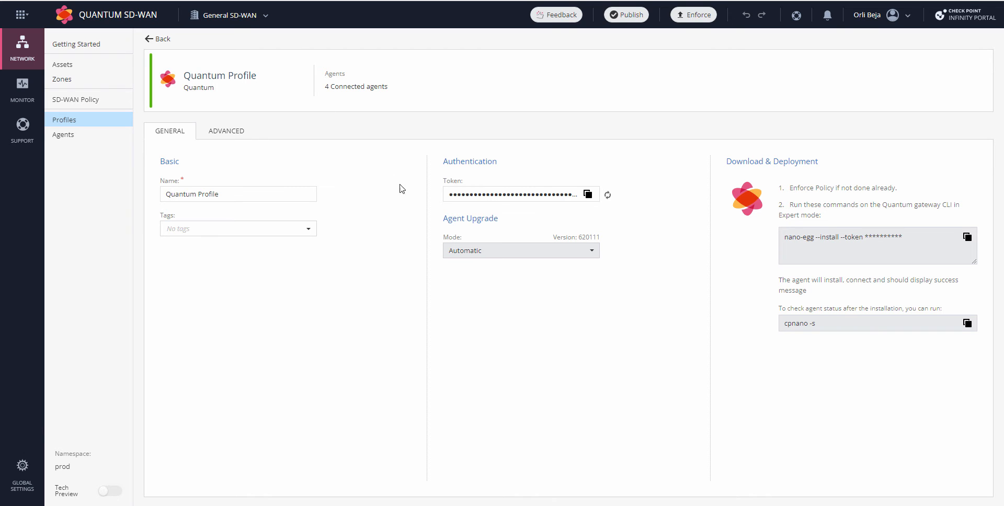
{"action": "mouse_move", "coordinate": [536, 220]}
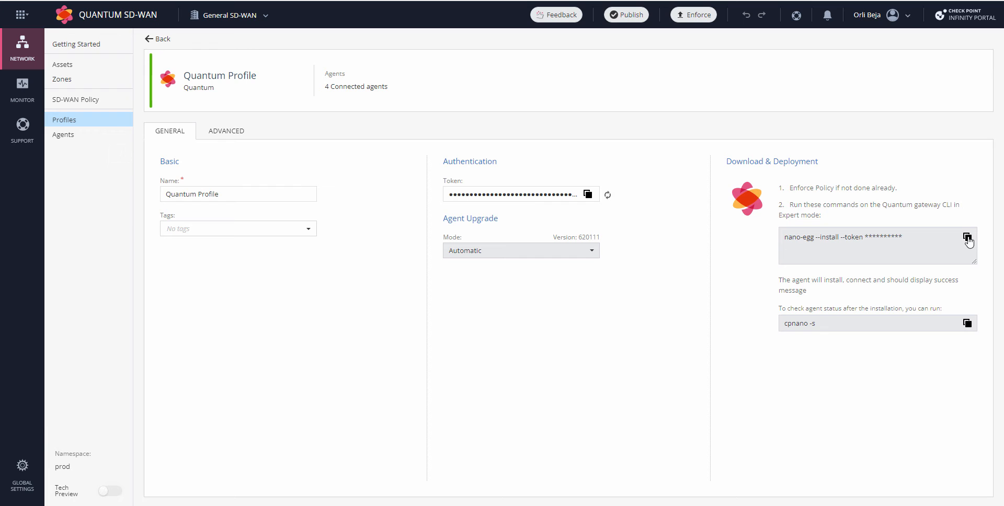
{"action": "left_click", "coordinate": [967, 237]}
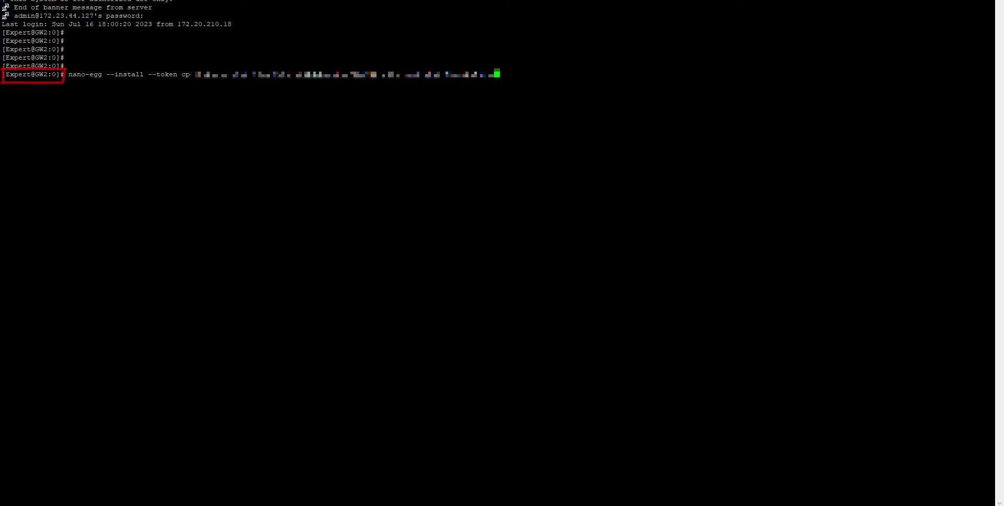
Run the pasted nano-egg install command with the profile token on GW2
{"action": "key", "text": "Return"}
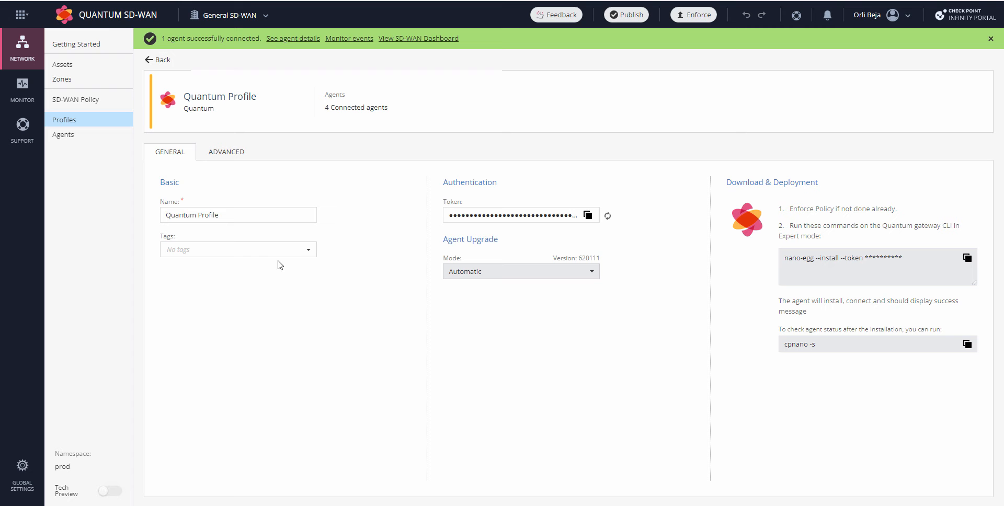
{"action": "mouse_move", "coordinate": [63, 134]}
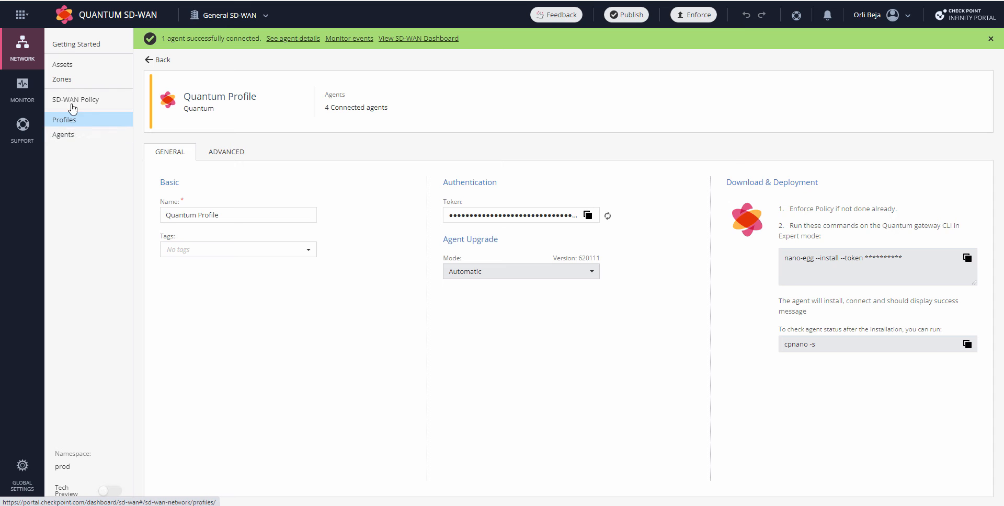
Show the Agents list with GW2 at 172.23.44.127 connected under Quantum Profile
{"action": "left_click", "coordinate": [63, 134]}
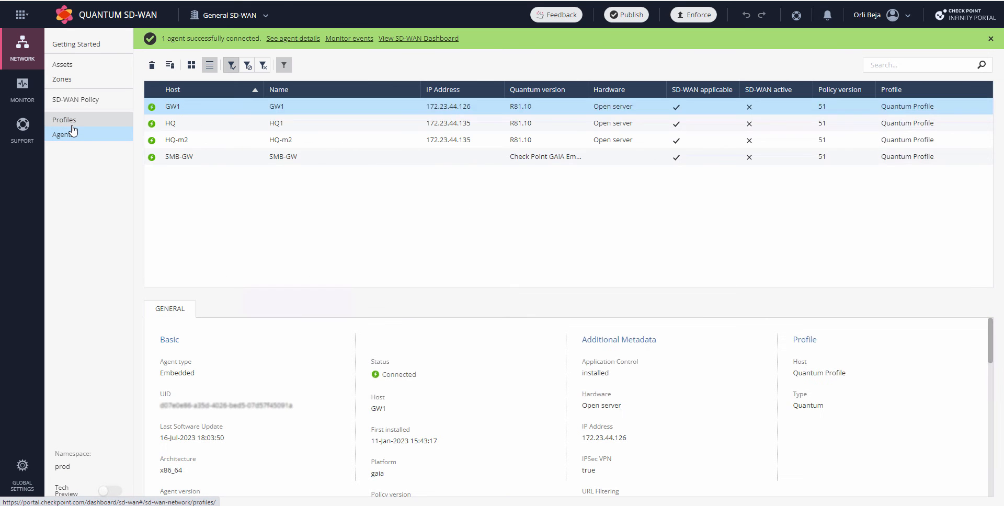
{"action": "left_click", "coordinate": [63, 134]}
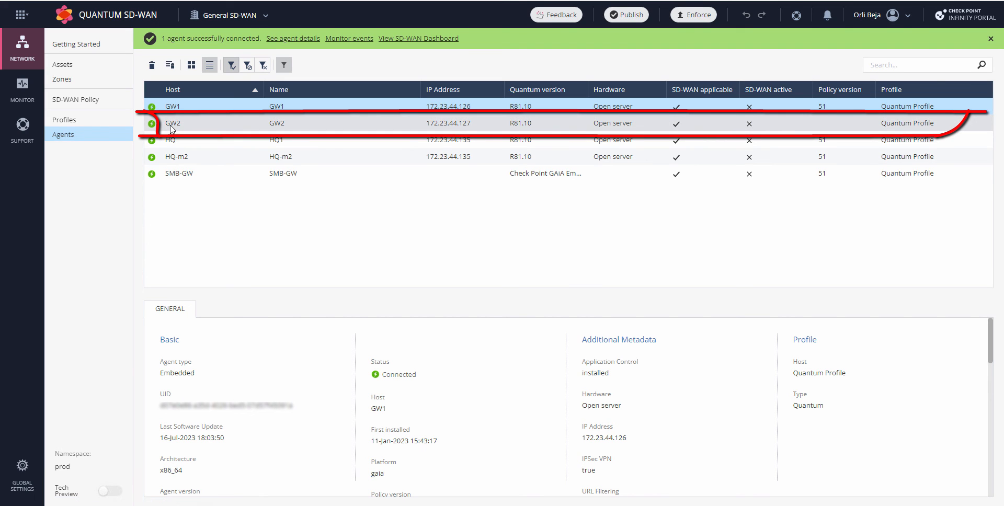
{"action": "mouse_move", "coordinate": [753, 153]}
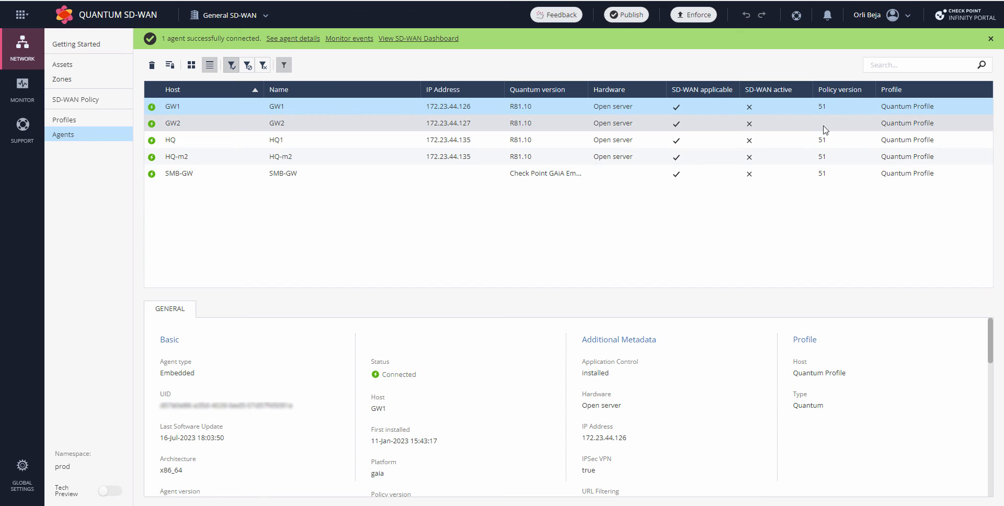
{"action": "mouse_move", "coordinate": [793, 131]}
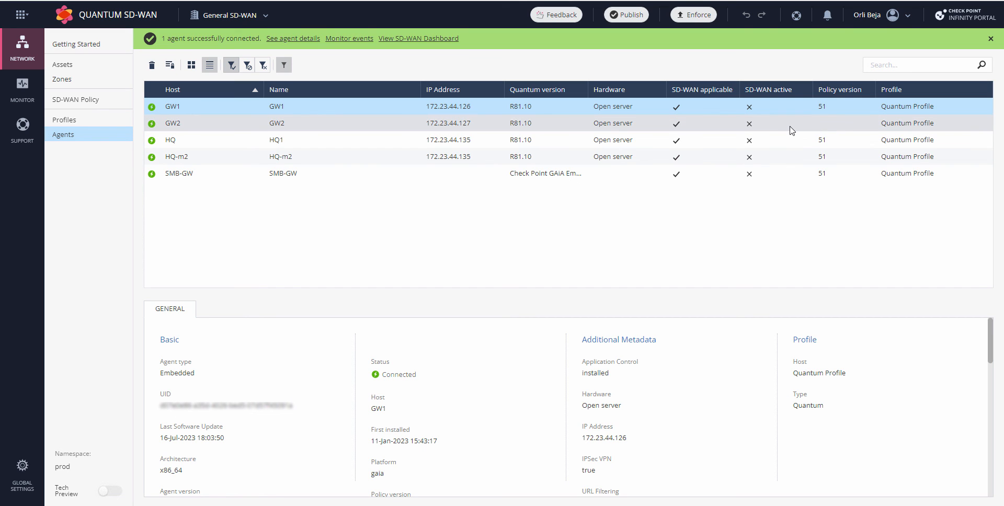